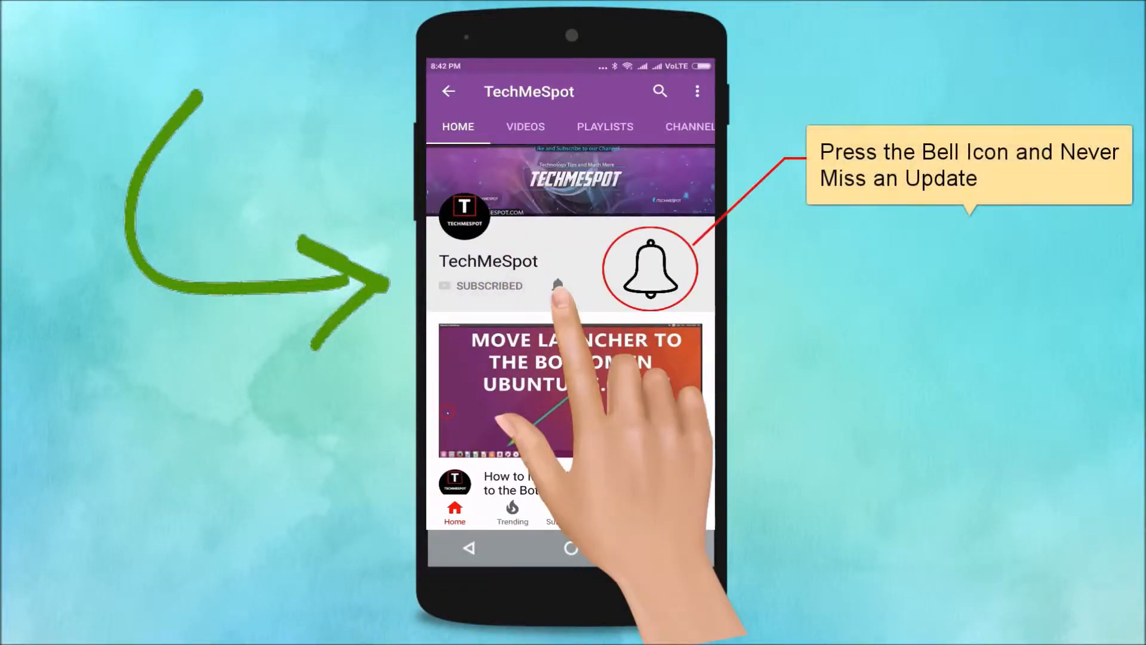
Search 'settings' from the Start menu and launch the Settings app
{"action": "left_click", "coordinate": [558, 286]}
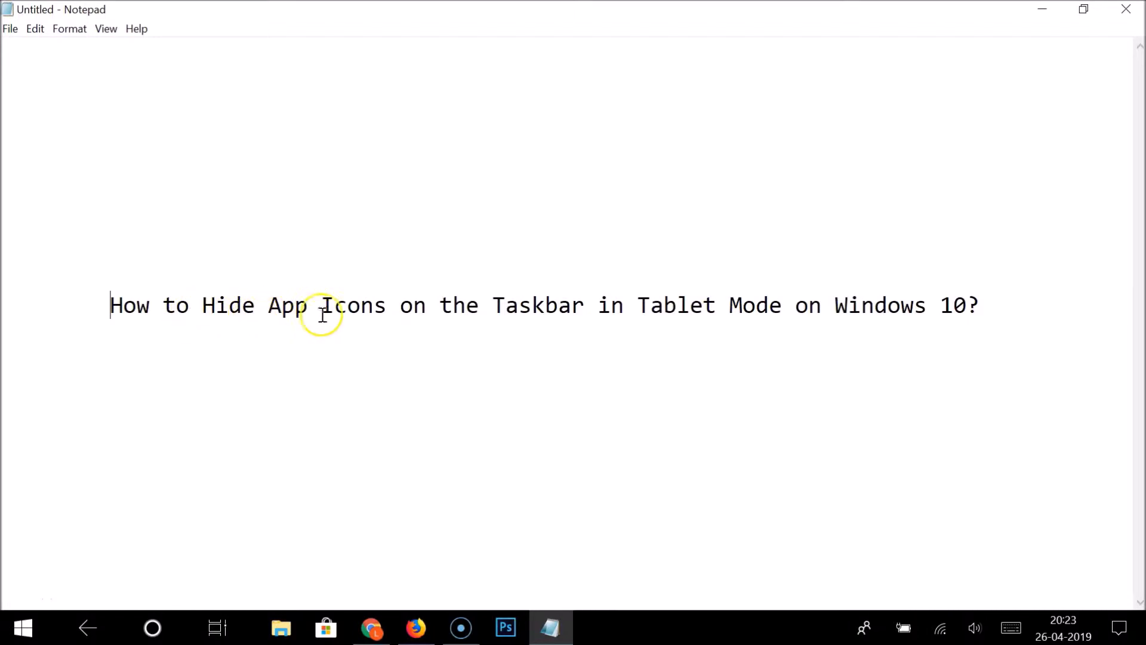
{"action": "mouse_move", "coordinate": [698, 314]}
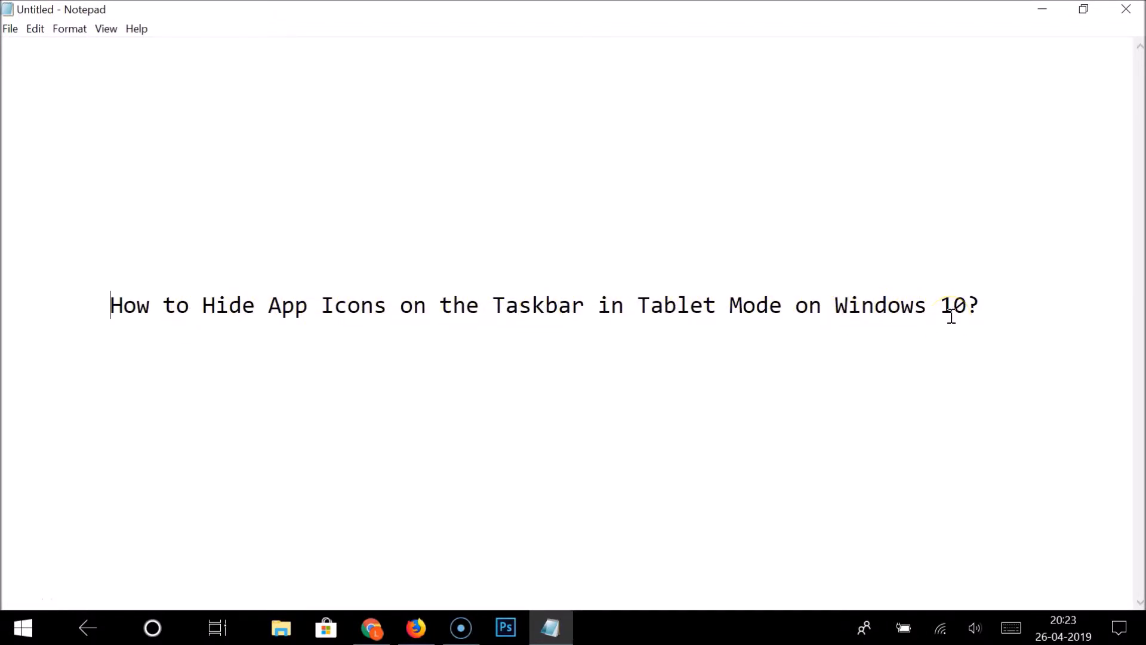
{"action": "left_click", "coordinate": [22, 627]}
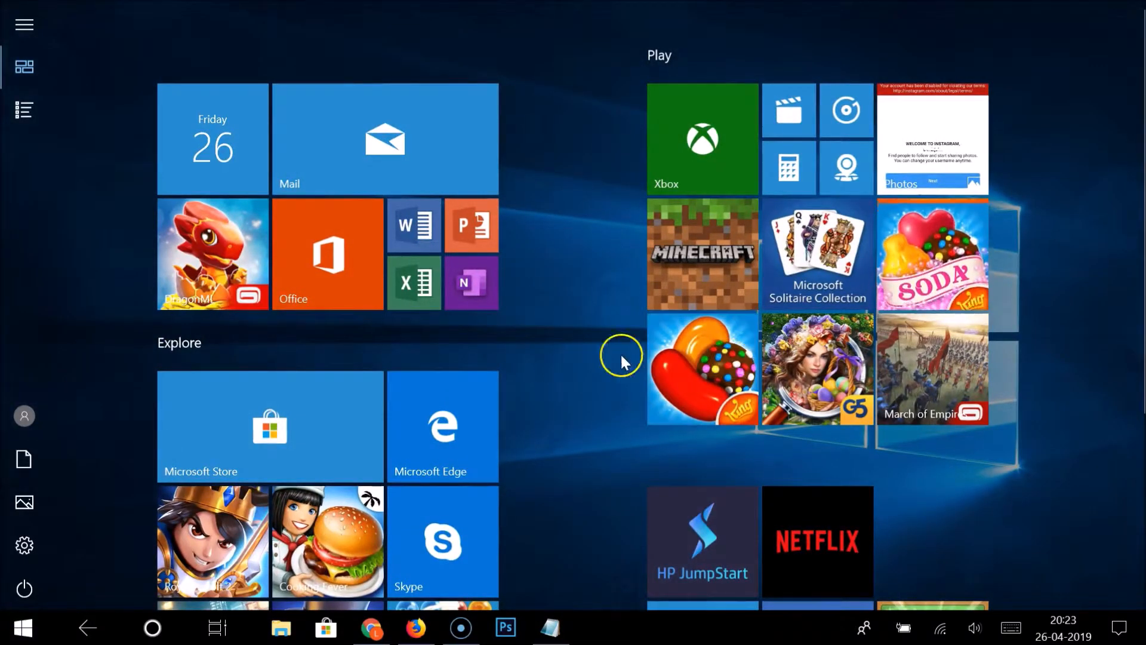
{"action": "mouse_move", "coordinate": [624, 627]}
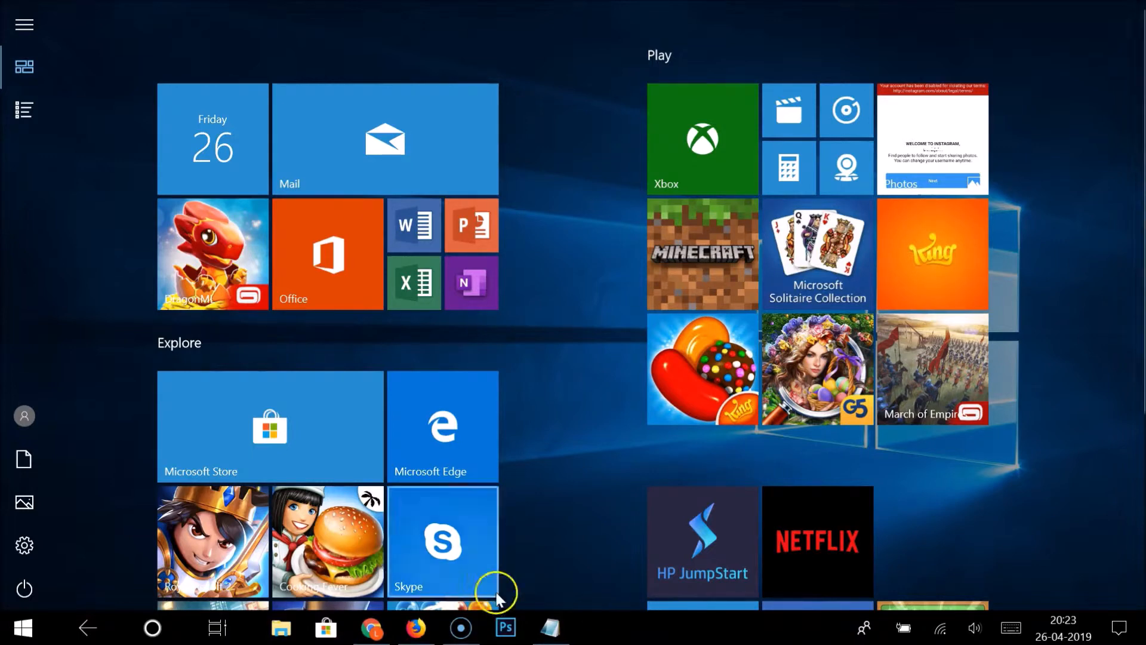
{"action": "left_click", "coordinate": [152, 626]}
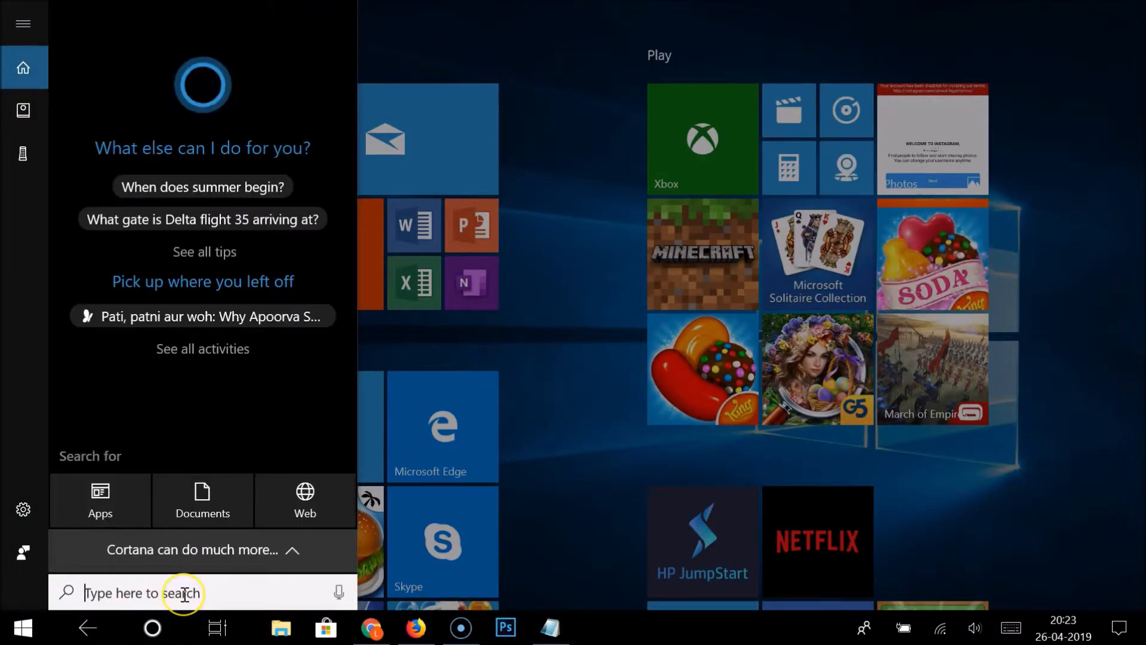
{"action": "type", "text": "settings"}
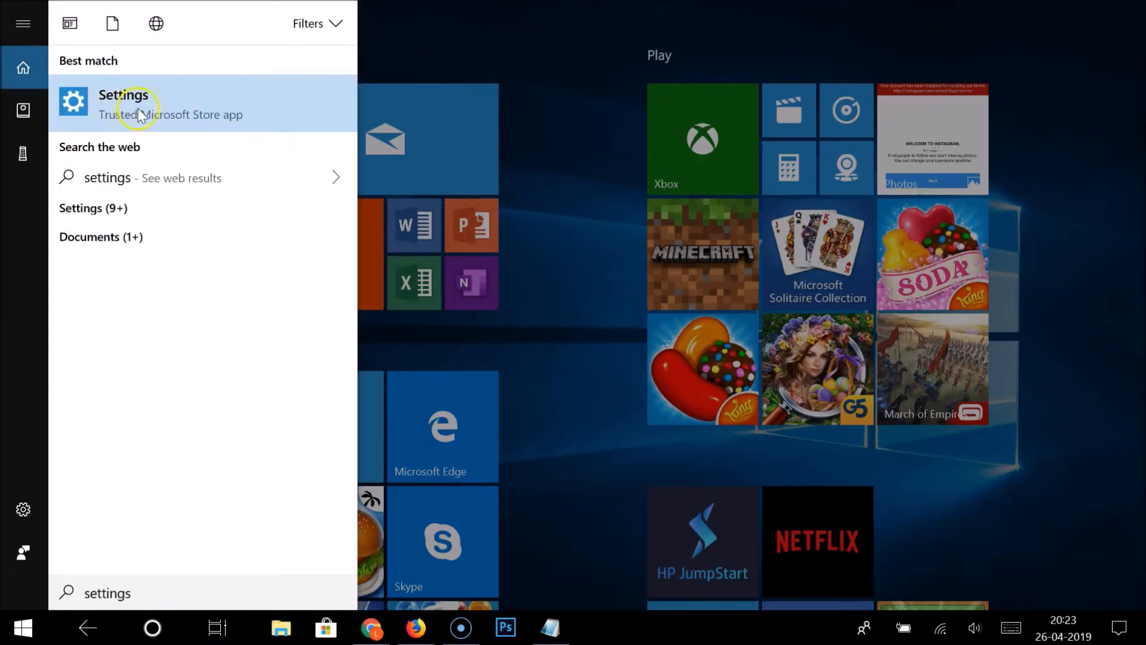
{"action": "left_click", "coordinate": [123, 104]}
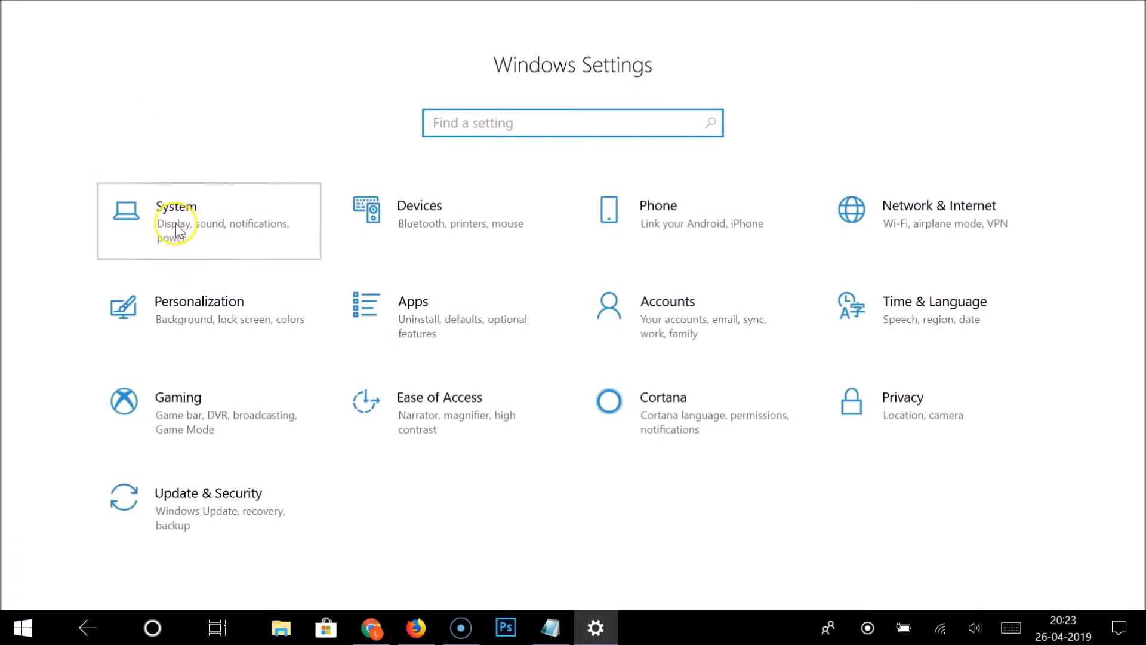
Go to System and then its Tablet mode page
{"action": "left_click", "coordinate": [175, 222]}
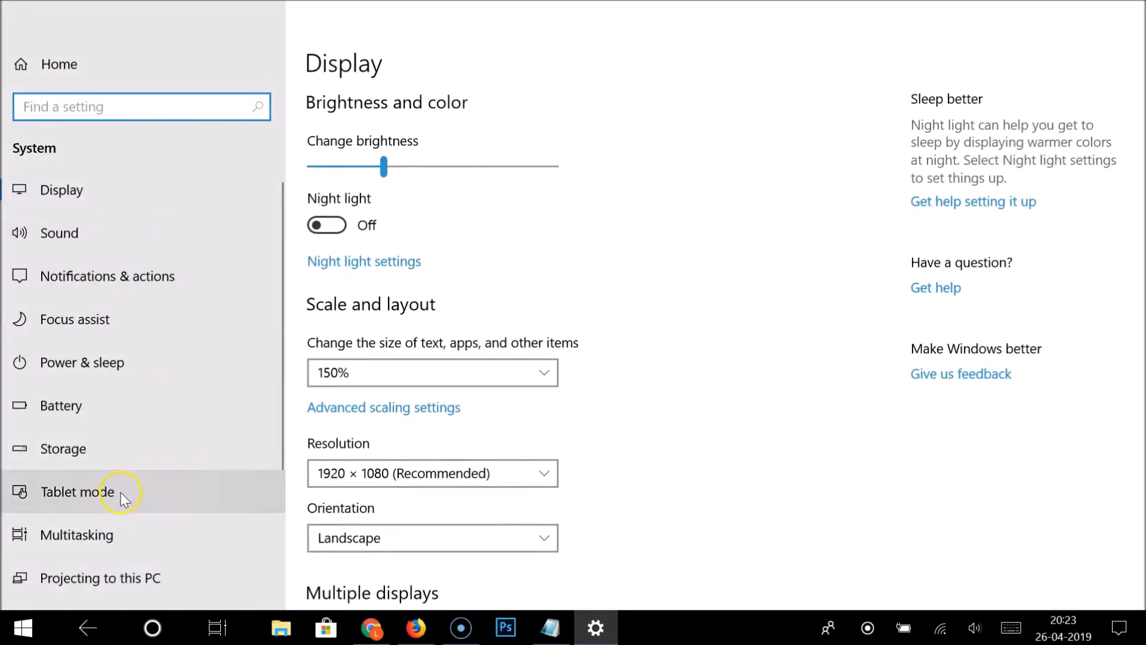
{"action": "left_click", "coordinate": [76, 491]}
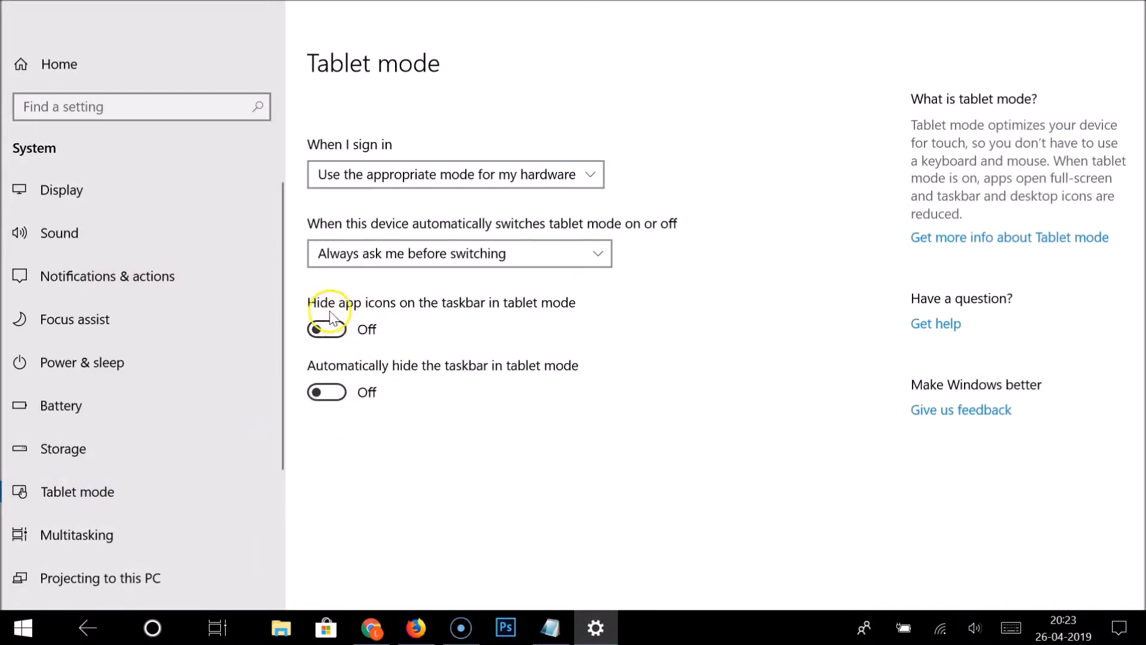
{"action": "mouse_move", "coordinate": [462, 311]}
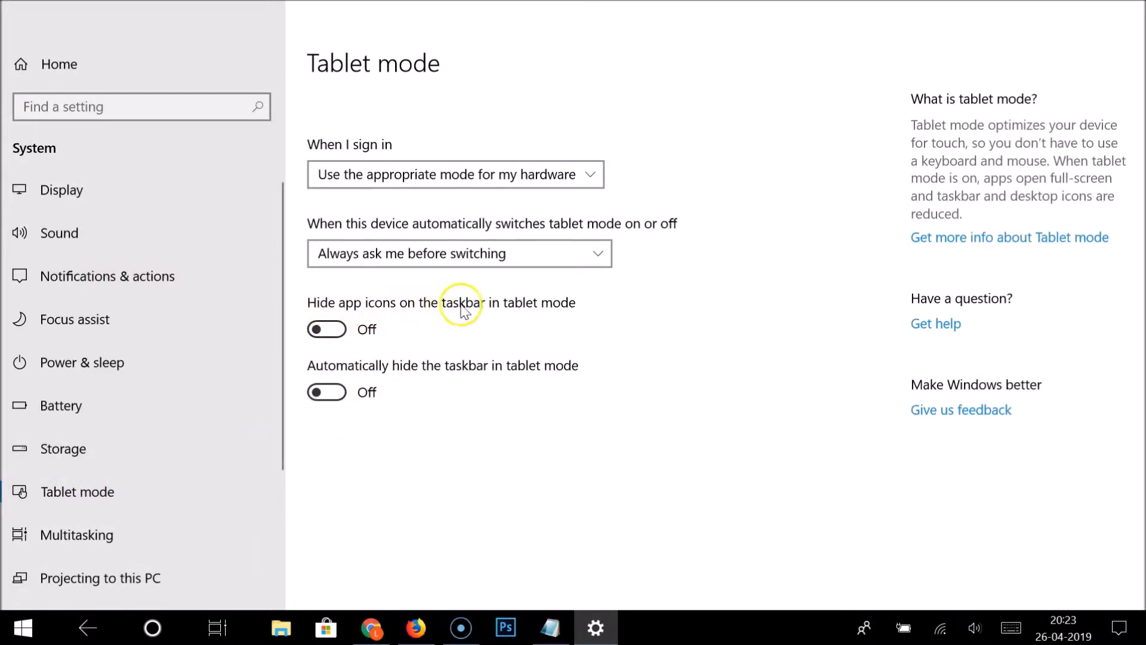
{"action": "mouse_move", "coordinate": [559, 307]}
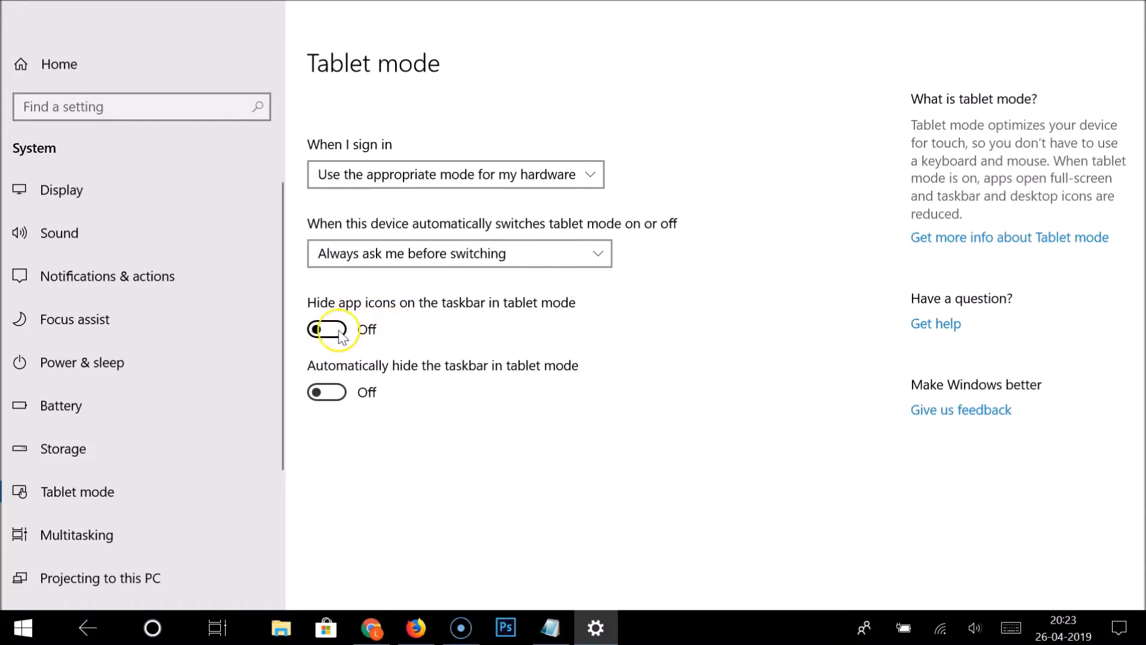
Switch 'Hide app icons on the taskbar in tablet mode' to On
{"action": "left_click", "coordinate": [326, 330]}
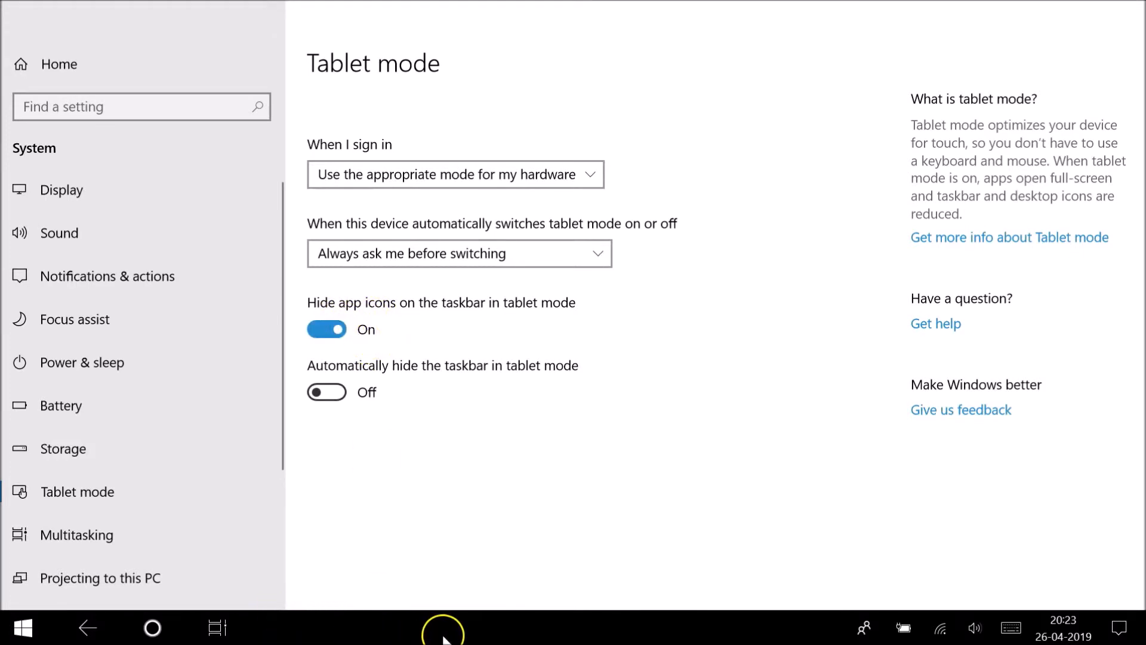
{"action": "mouse_move", "coordinate": [421, 570]}
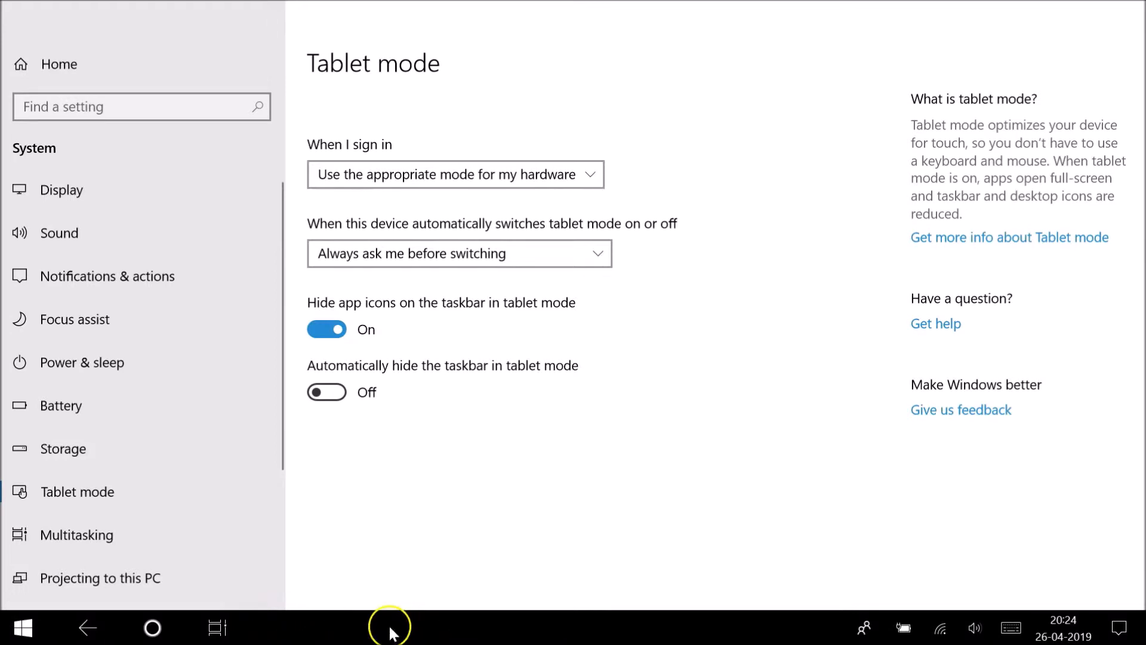
{"action": "mouse_move", "coordinate": [466, 585]}
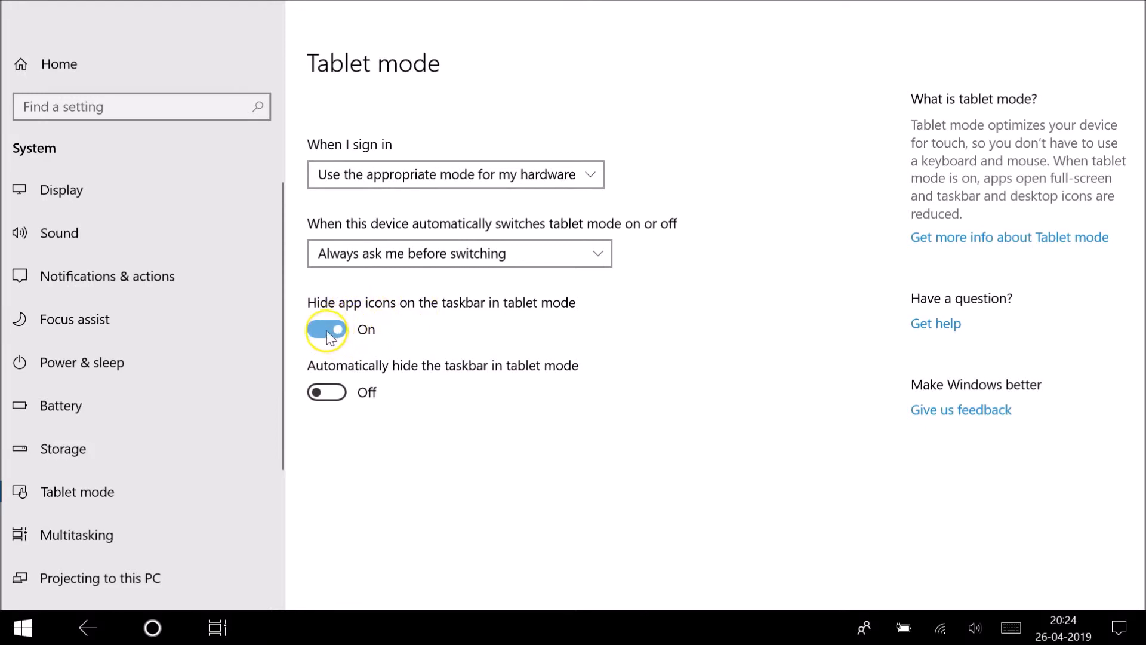
Switch 'Hide app icons on the taskbar in tablet mode' back to Off
{"action": "left_click", "coordinate": [326, 329]}
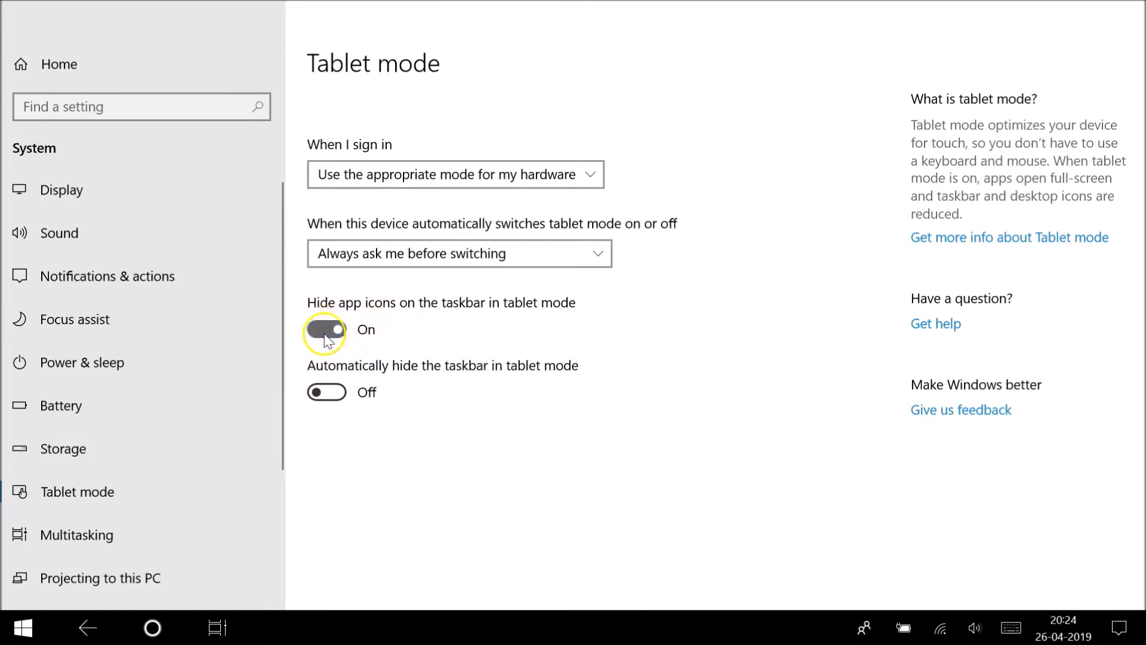
{"action": "left_click", "coordinate": [327, 329]}
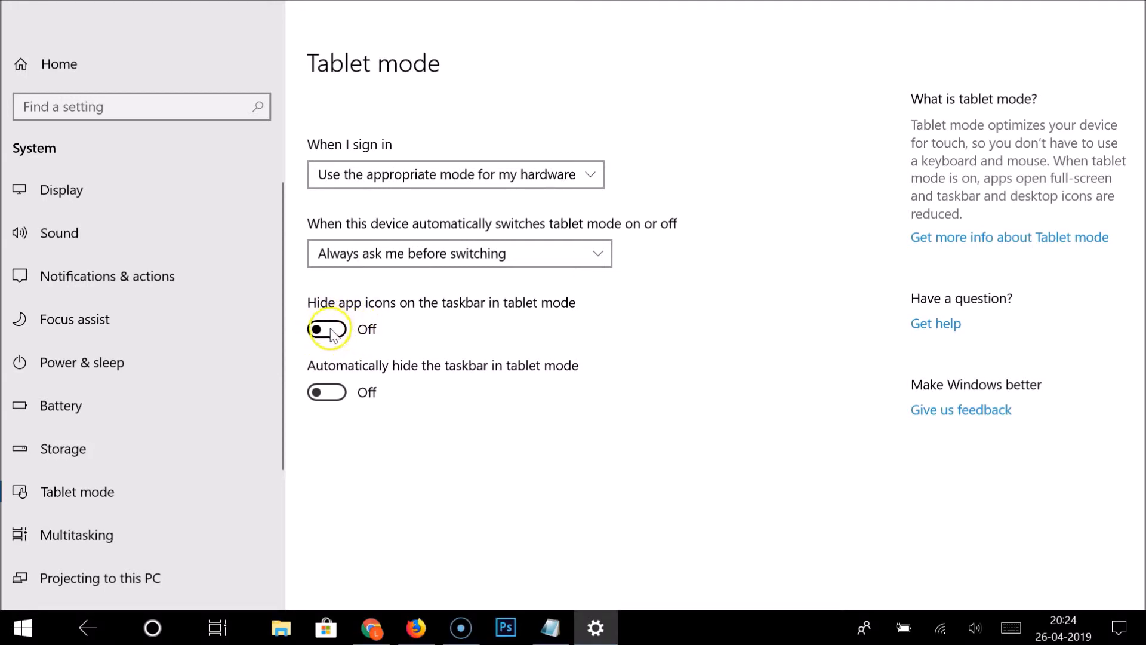
{"action": "mouse_move", "coordinate": [284, 610]}
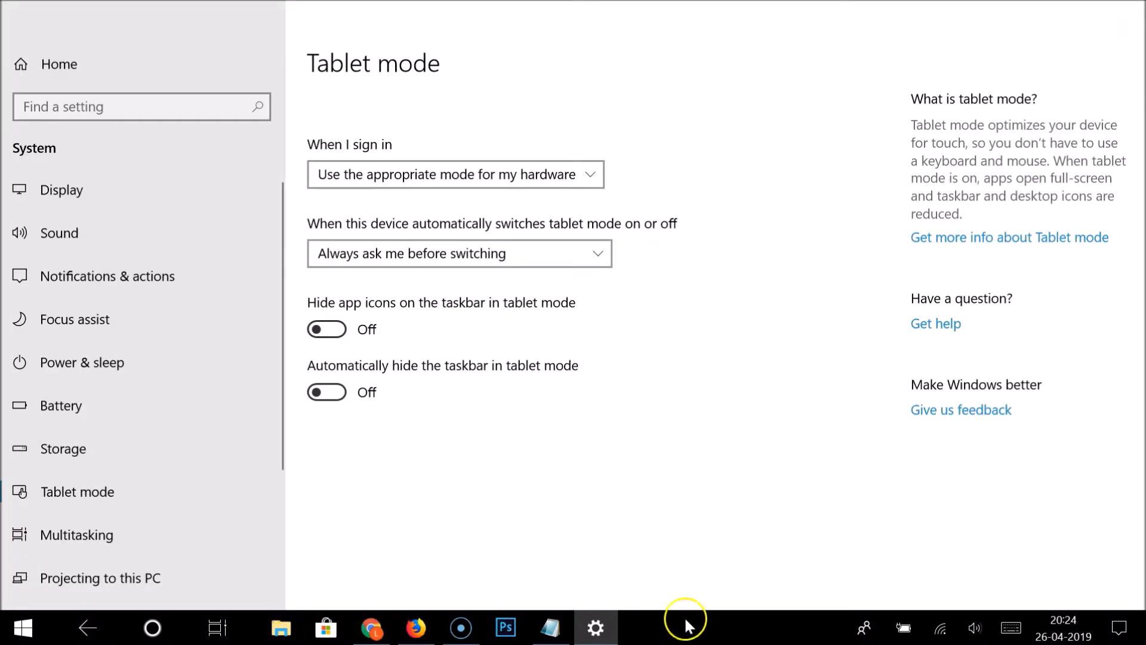
{"action": "mouse_move", "coordinate": [347, 321]}
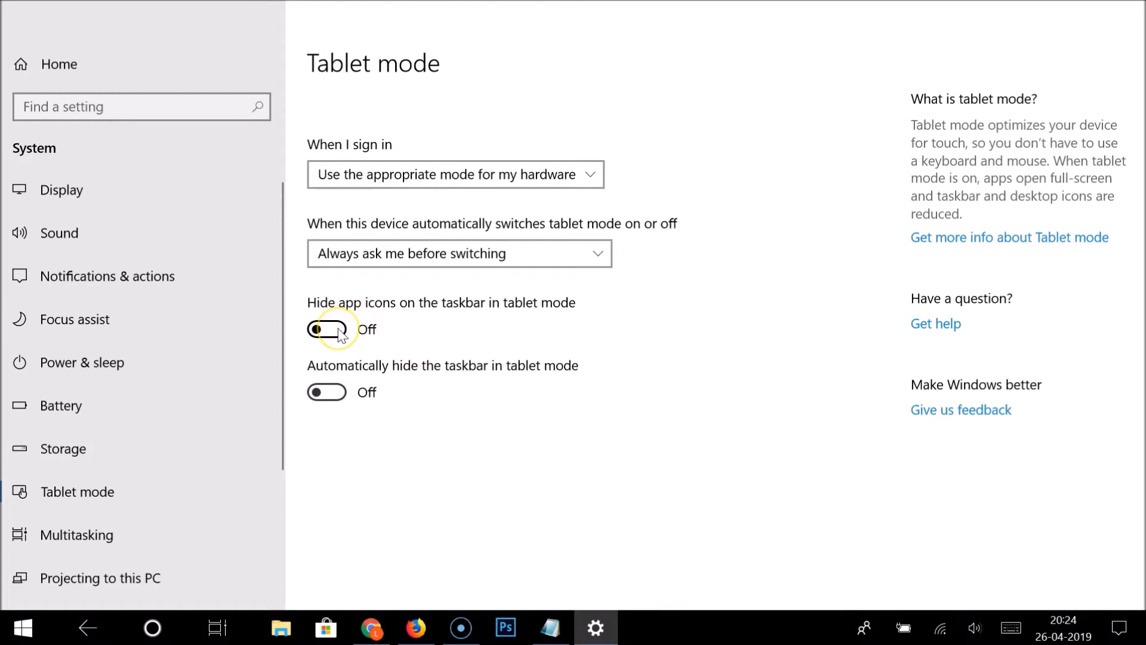
Set 'Hide app icons on the taskbar in tablet mode' to On again
{"action": "left_click", "coordinate": [327, 330]}
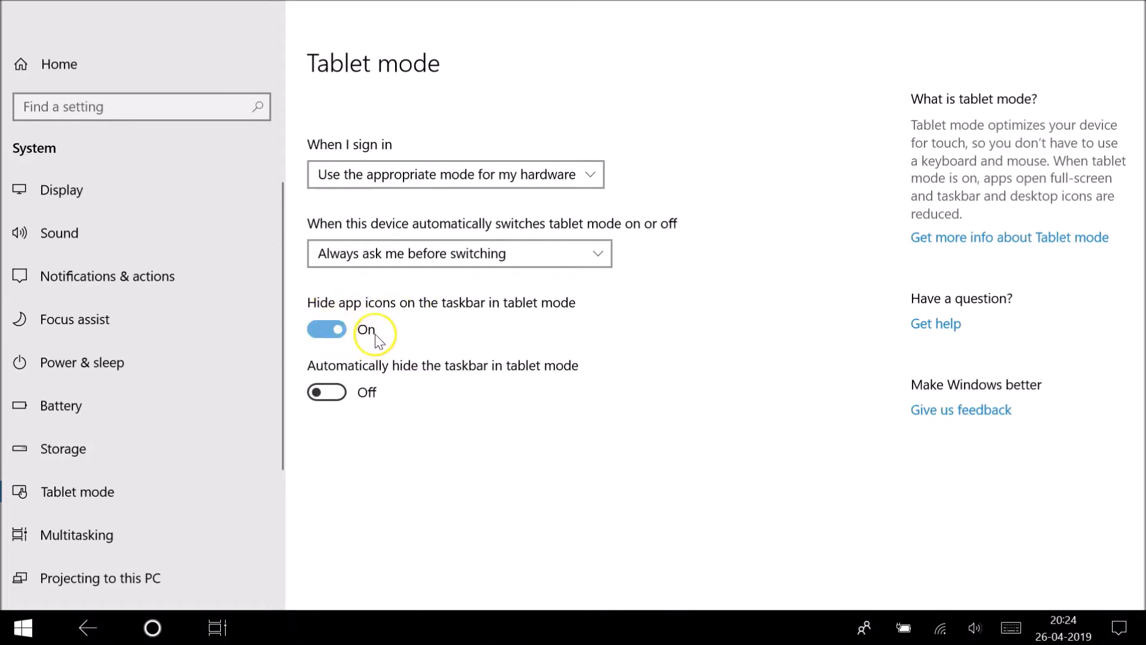
{"action": "mouse_move", "coordinate": [400, 329]}
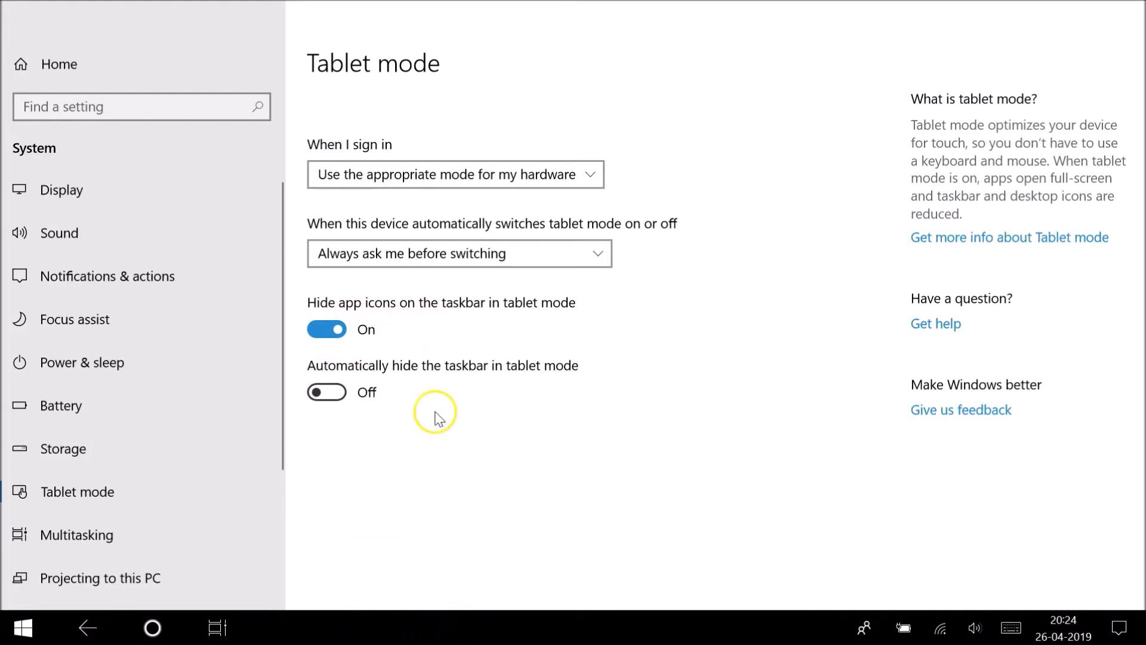
{"action": "mouse_move", "coordinate": [430, 331]}
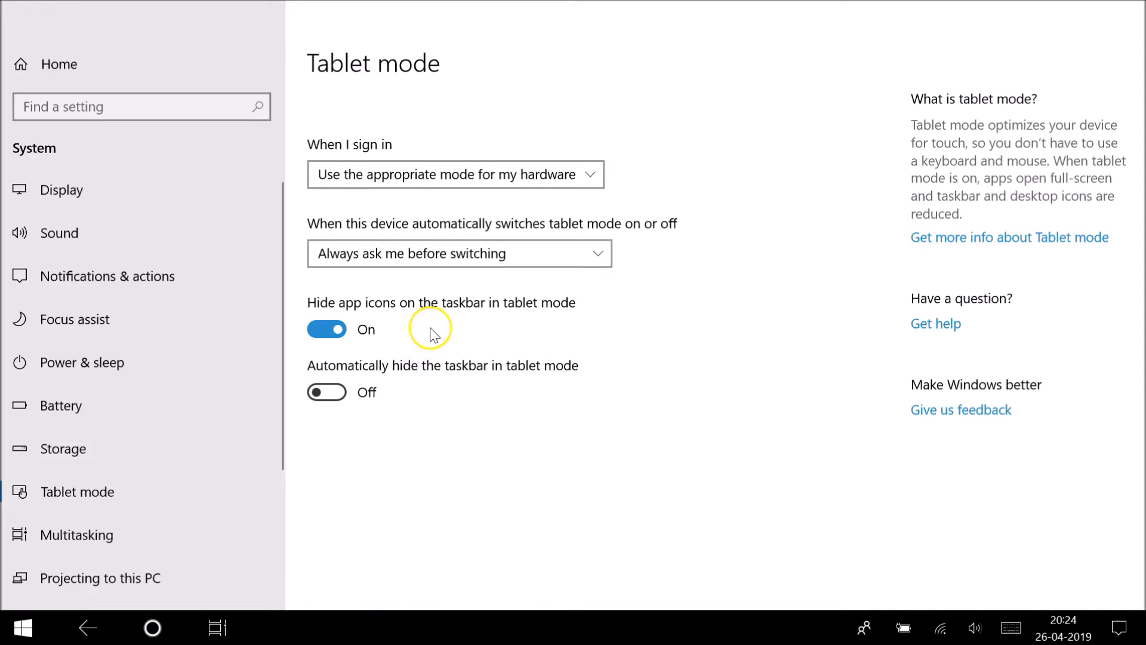